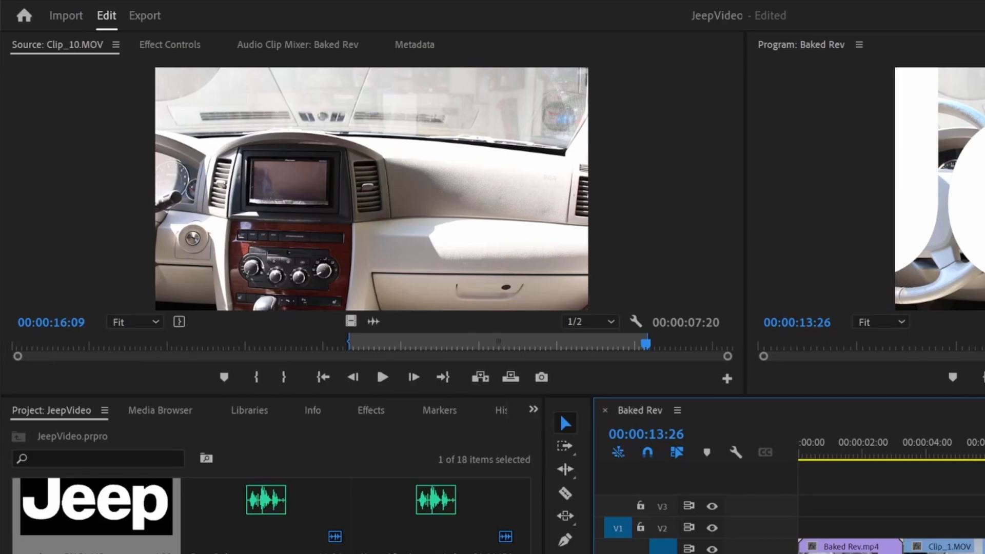
mouse_move(192, 54)
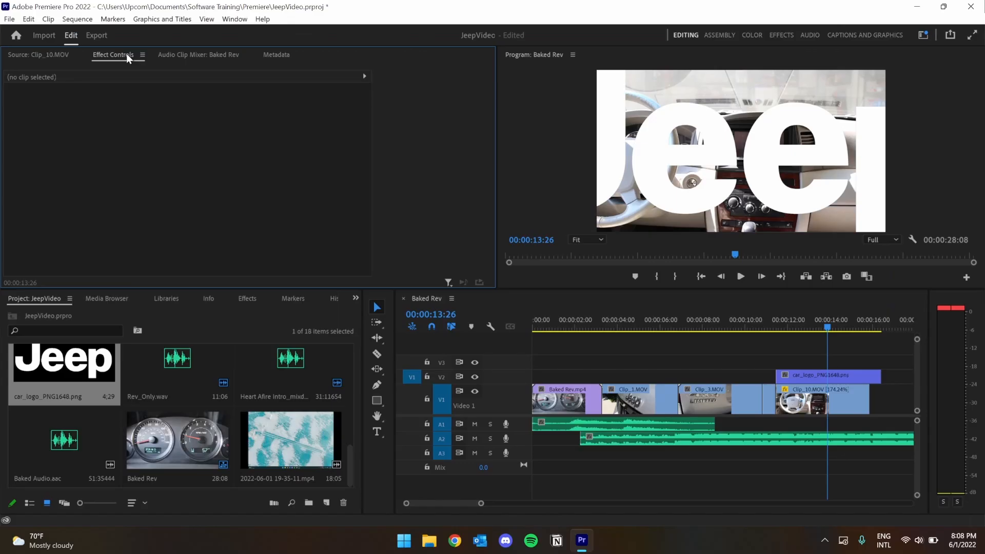
mouse_move(155, 60)
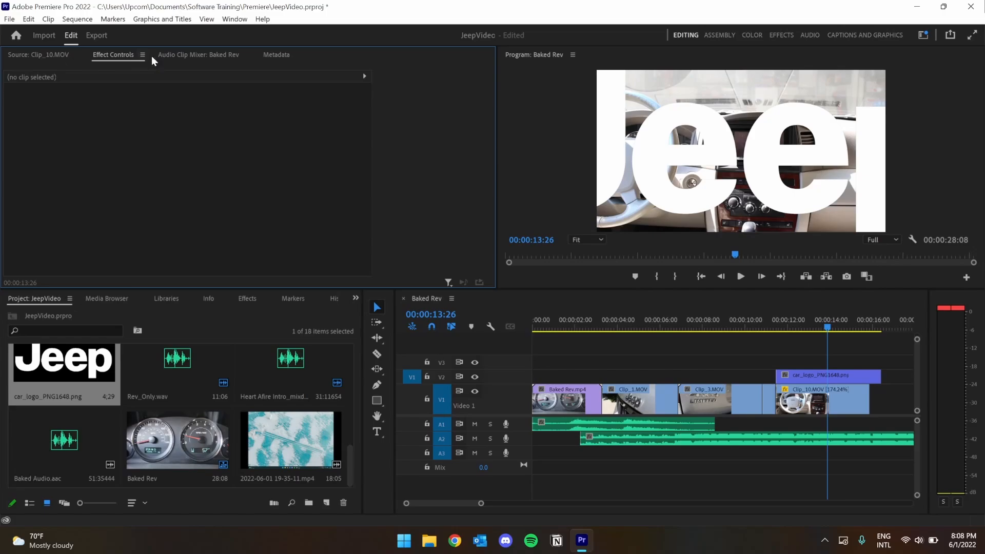
Show the Effect Controls panel via the Window menu
left_click(234, 19)
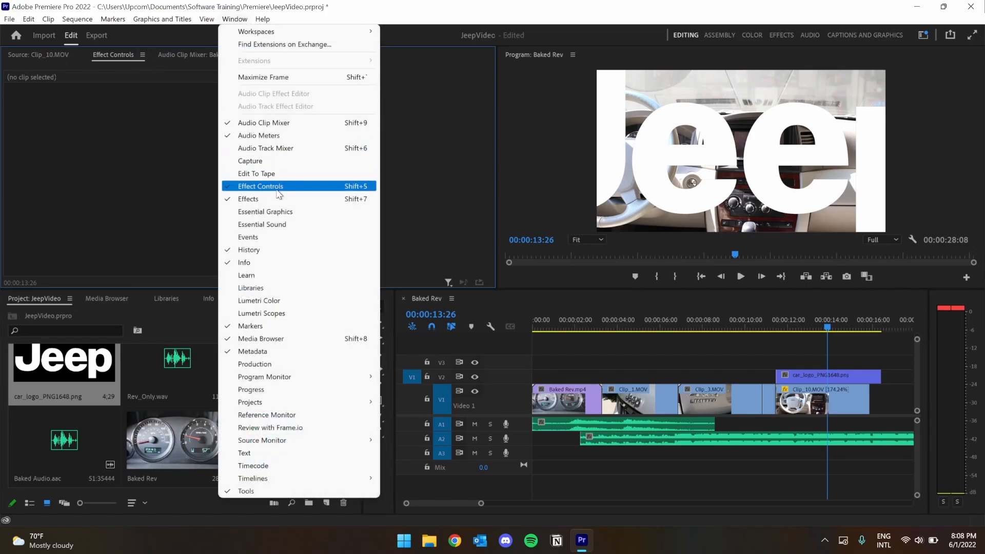
left_click(259, 187)
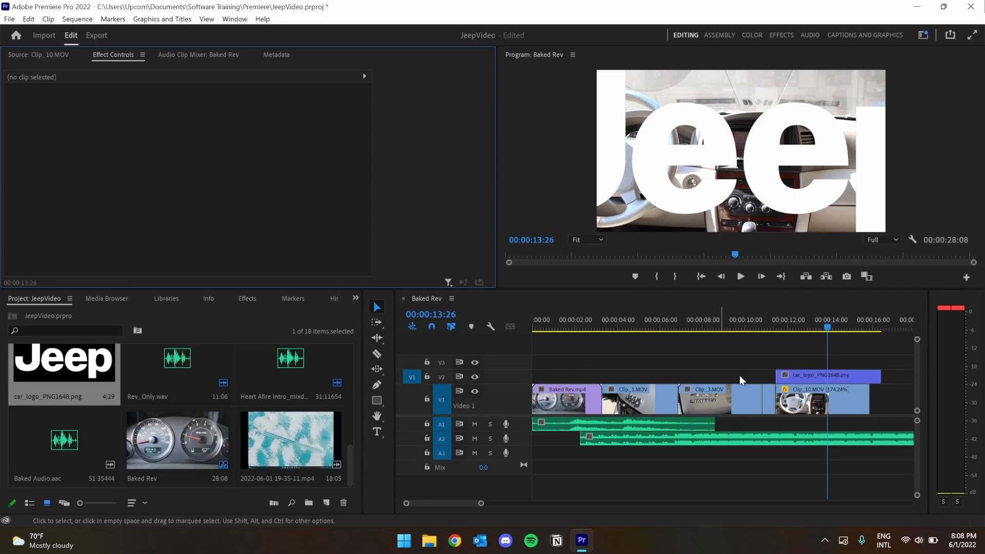
mouse_move(796, 380)
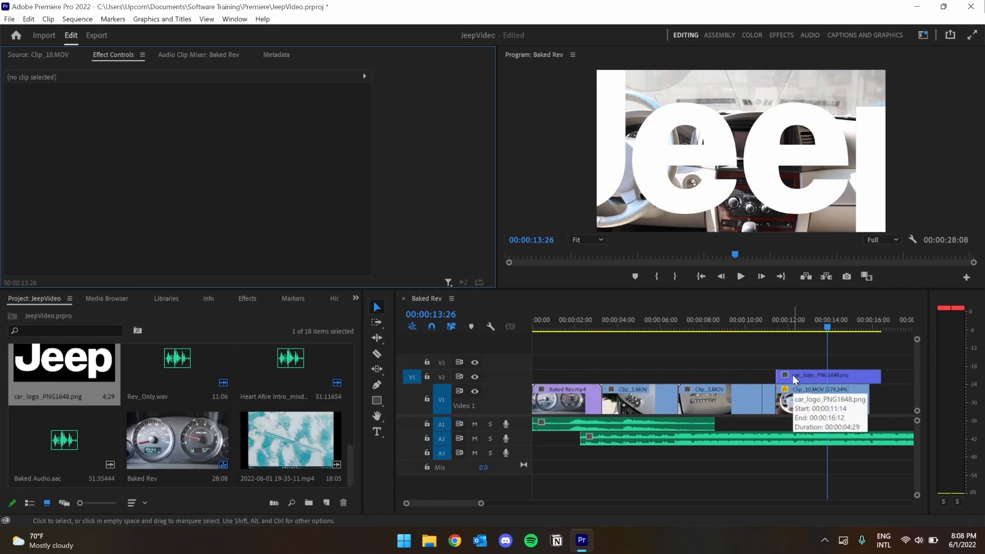
Select the car_logo_PNG1648.png clip on V2 and expand its Motion properties
left_click(828, 375)
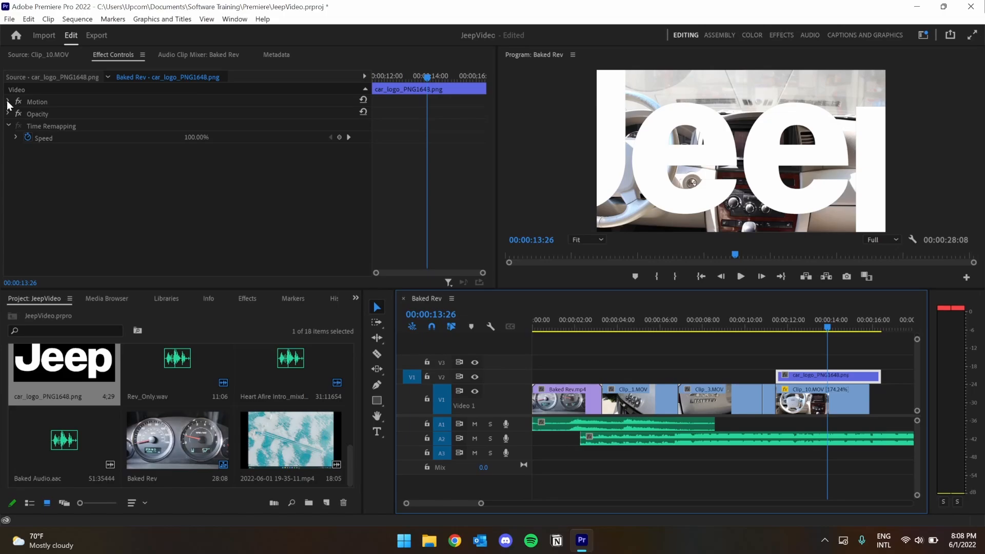
left_click(8, 102)
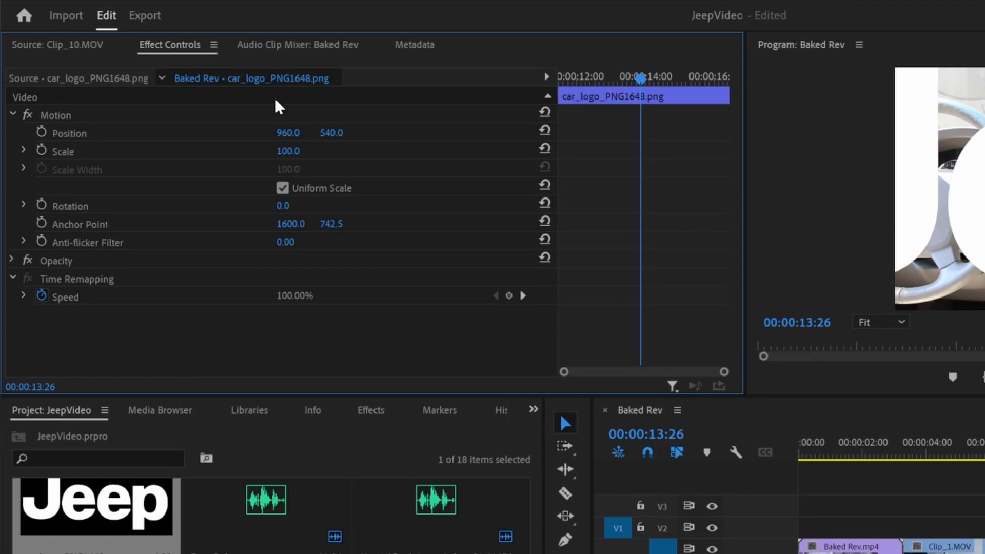
mouse_move(269, 296)
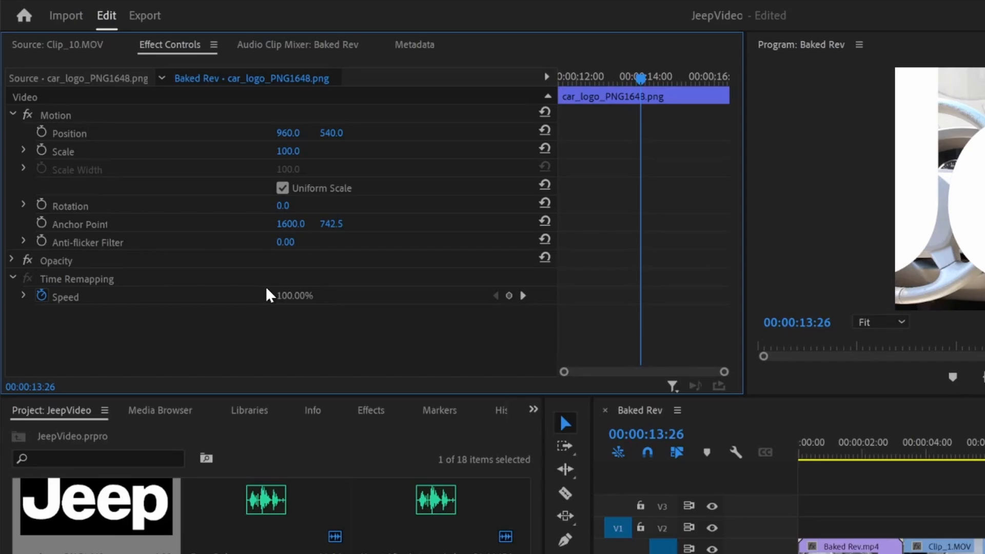
mouse_move(396, 242)
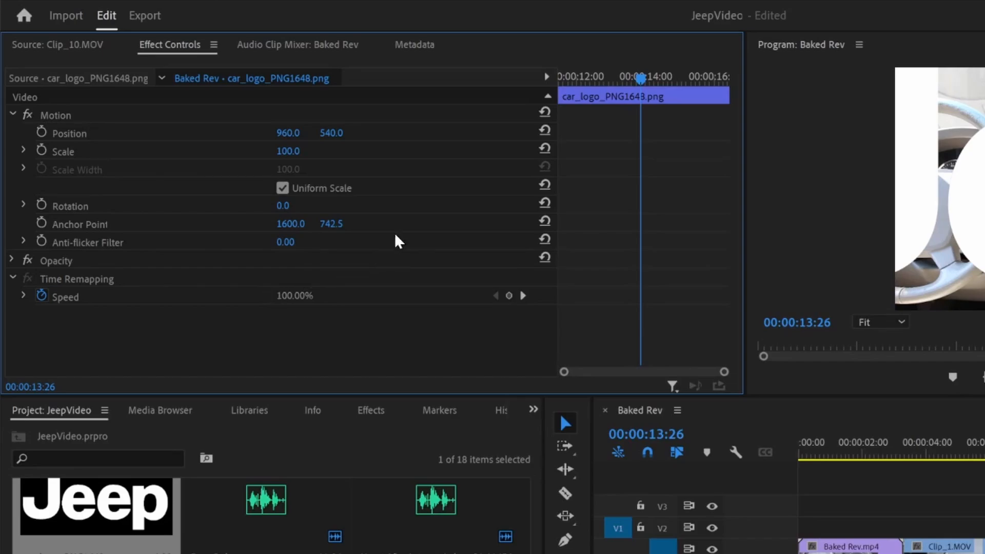
mouse_move(292, 136)
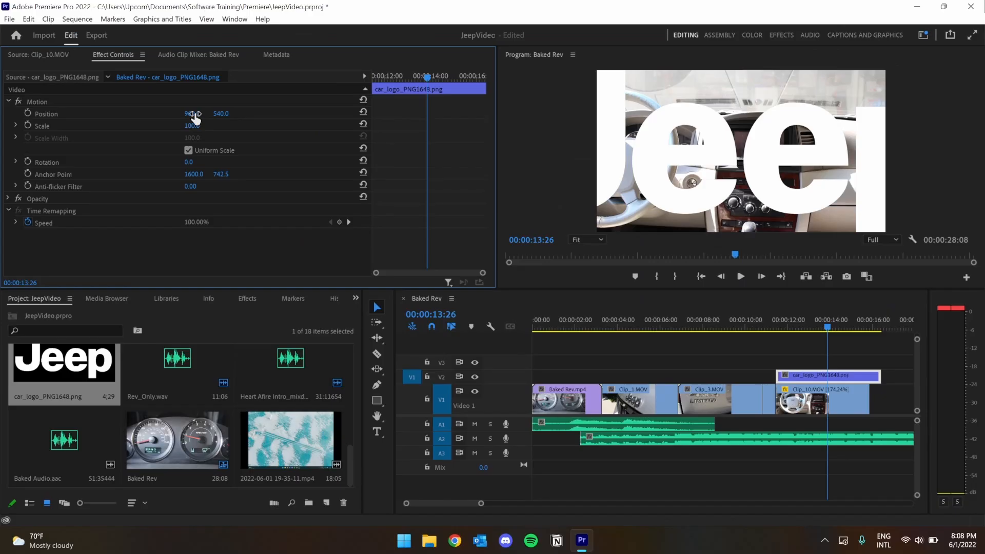
left_click_drag(192, 113, 201, 113)
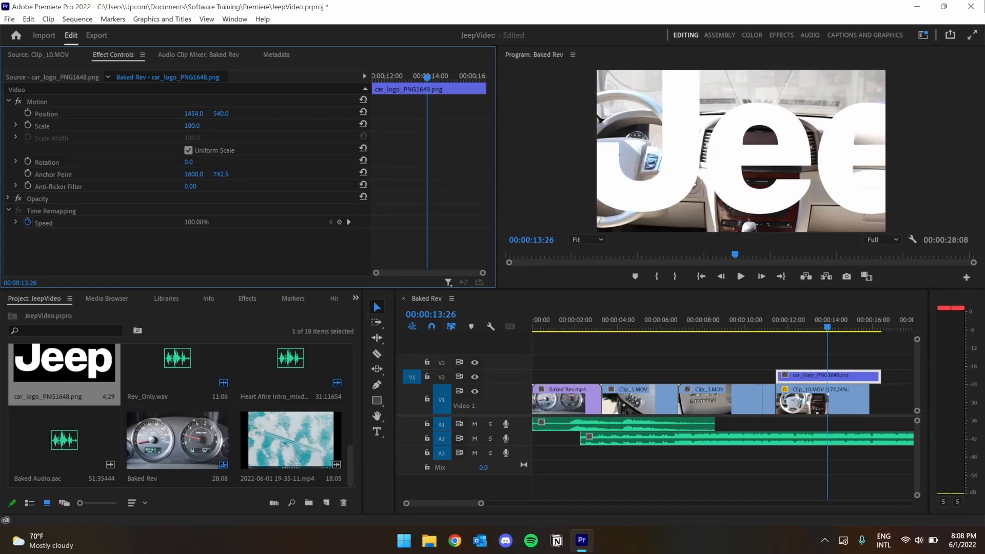
left_click_drag(193, 114, 201, 114)
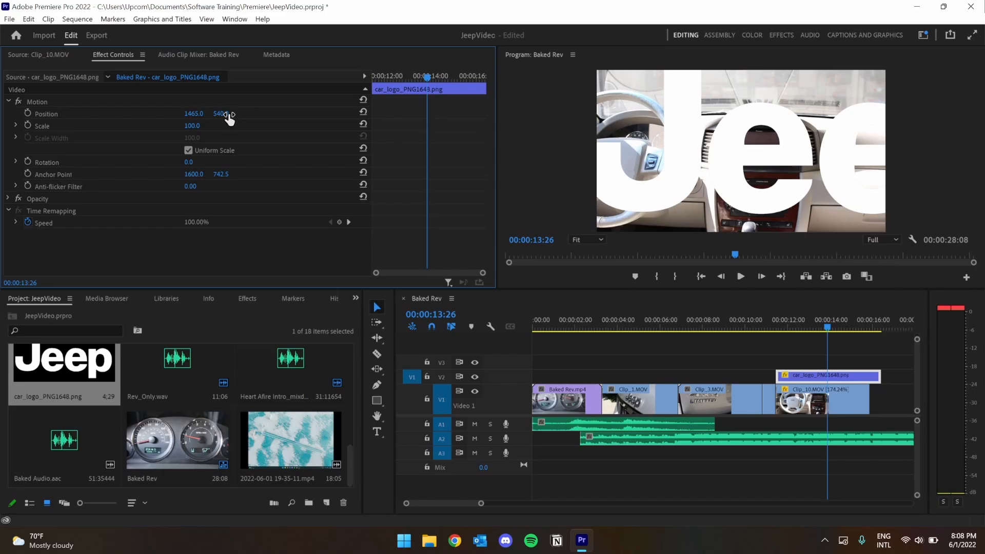
left_click_drag(220, 114, 220, 122)
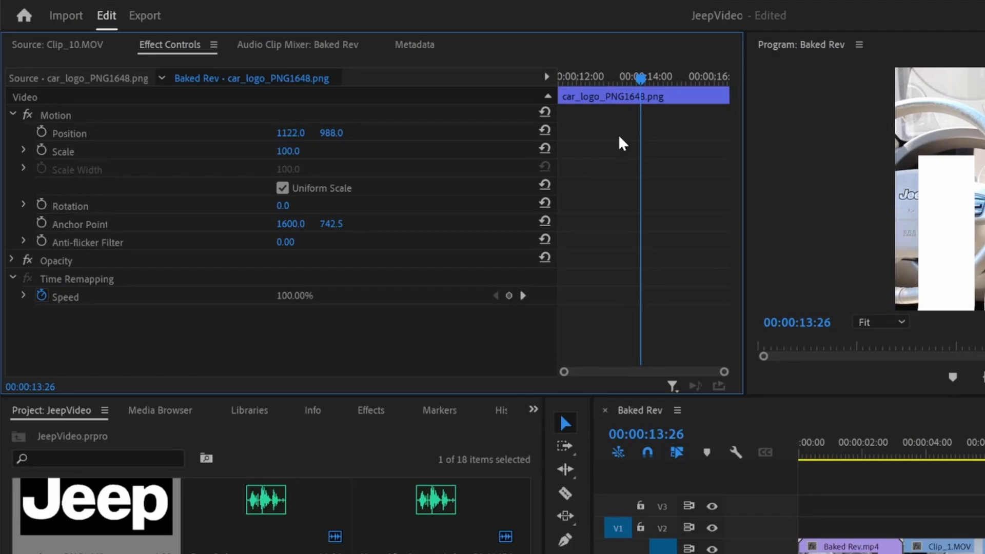
mouse_move(545, 130)
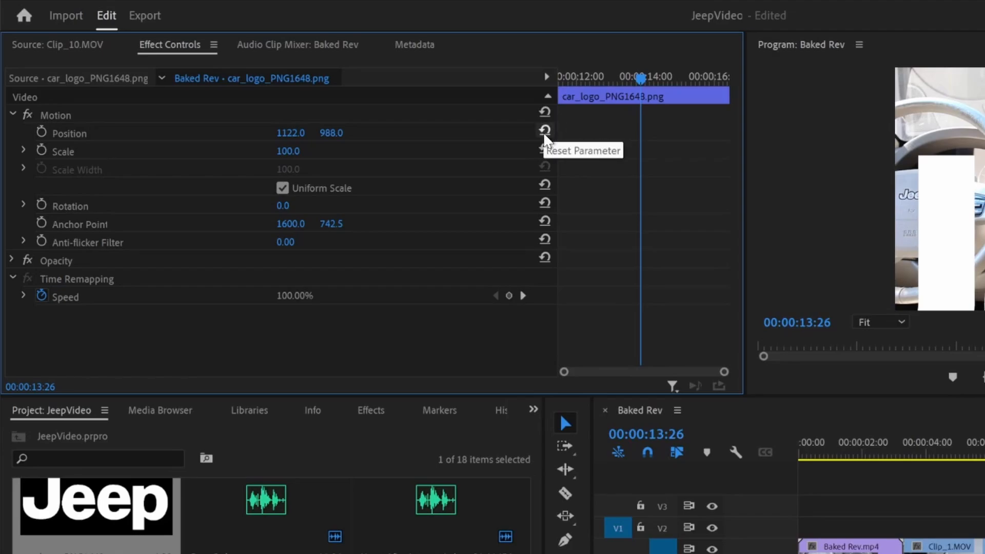
left_click(544, 128)
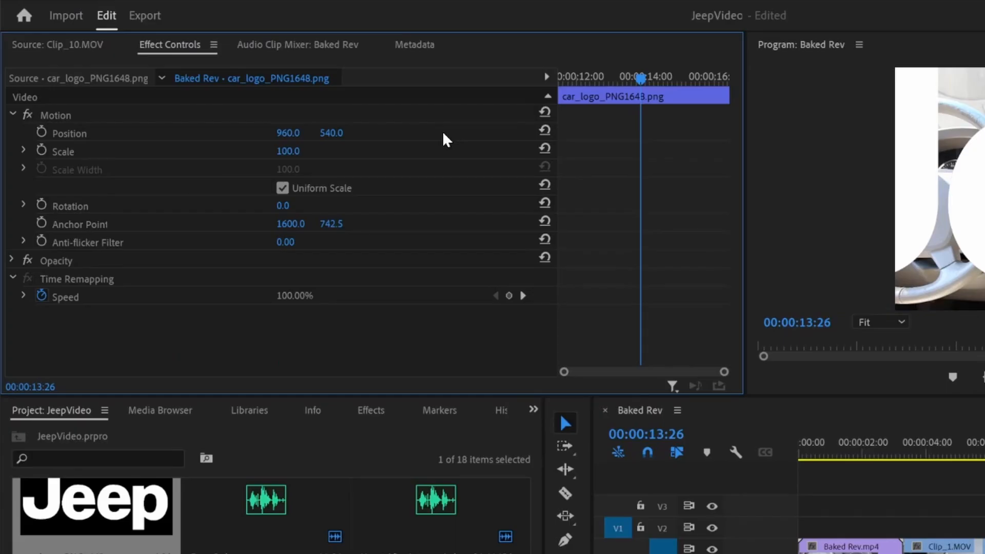
mouse_move(289, 154)
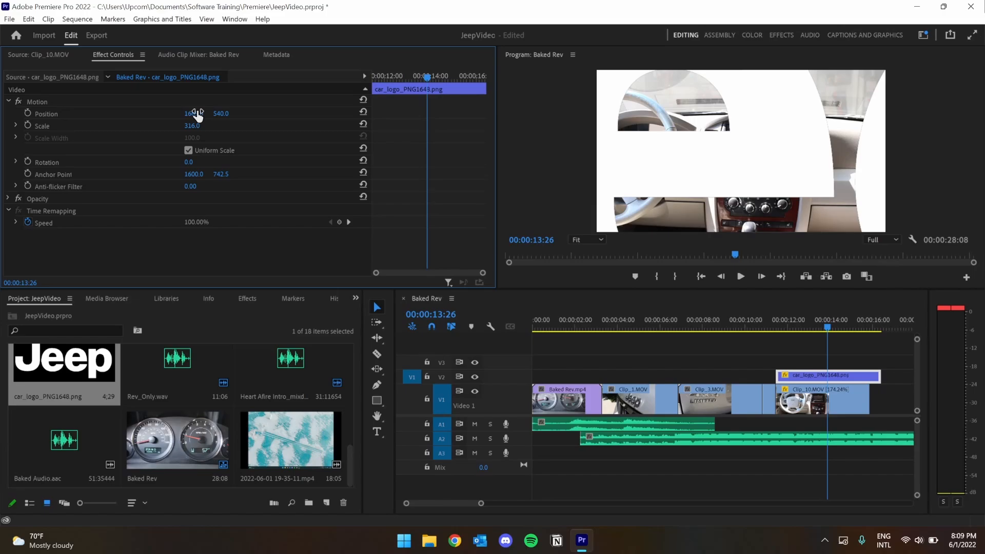
Scale the Jeep logo down to 32 percent, keeping it centred at 960, 540
left_click(363, 112)
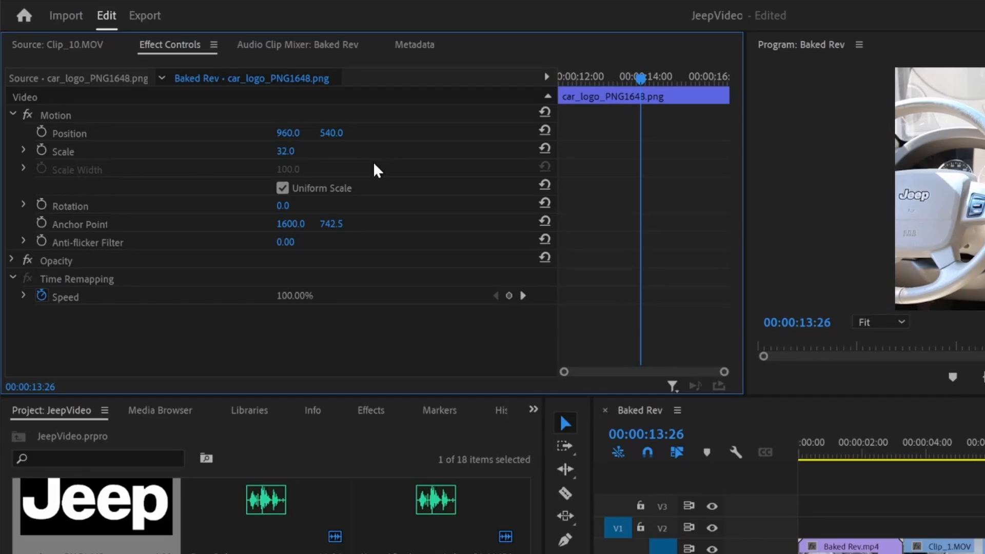
mouse_move(285, 201)
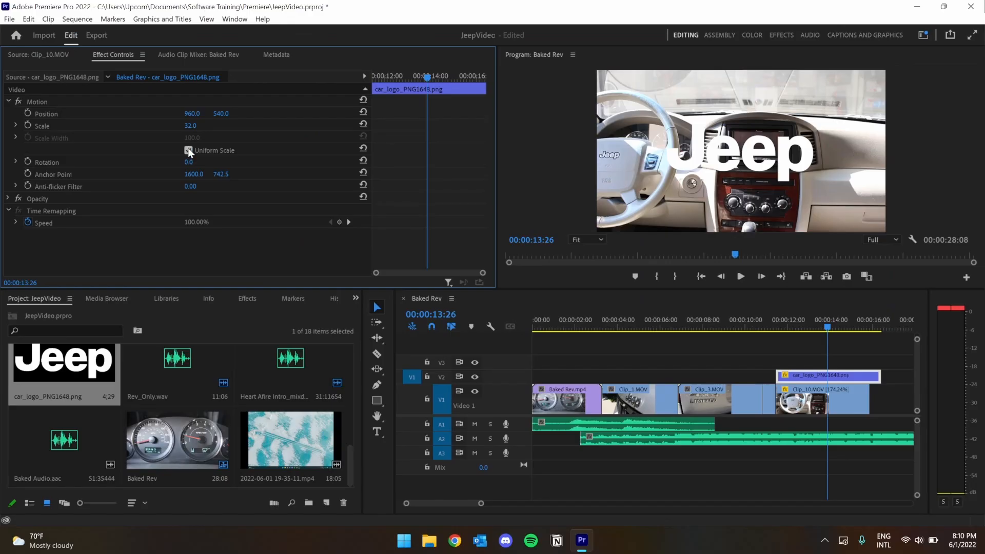
Toggle Uniform Scale off and back on so the logo scales proportionally at 50 percent
left_click(188, 150)
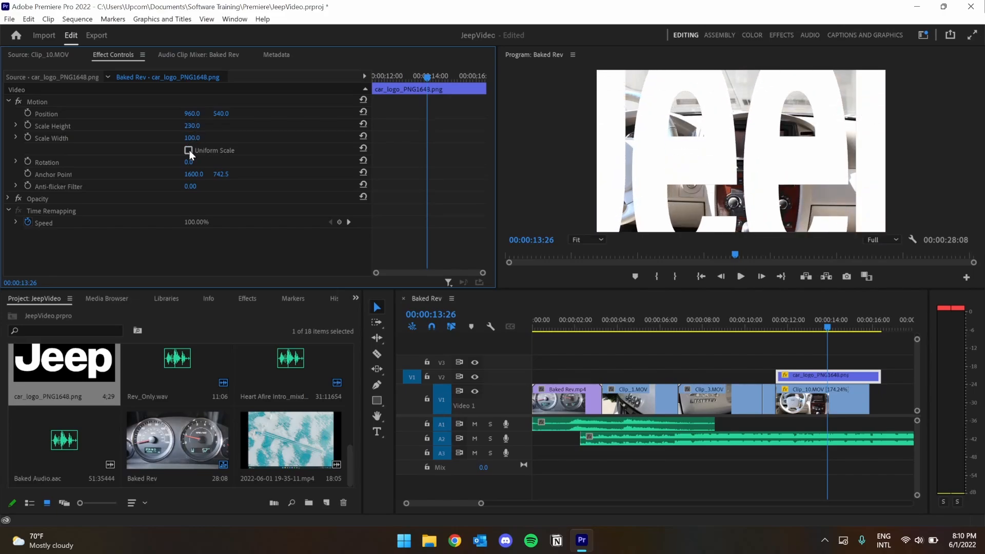
left_click(188, 150)
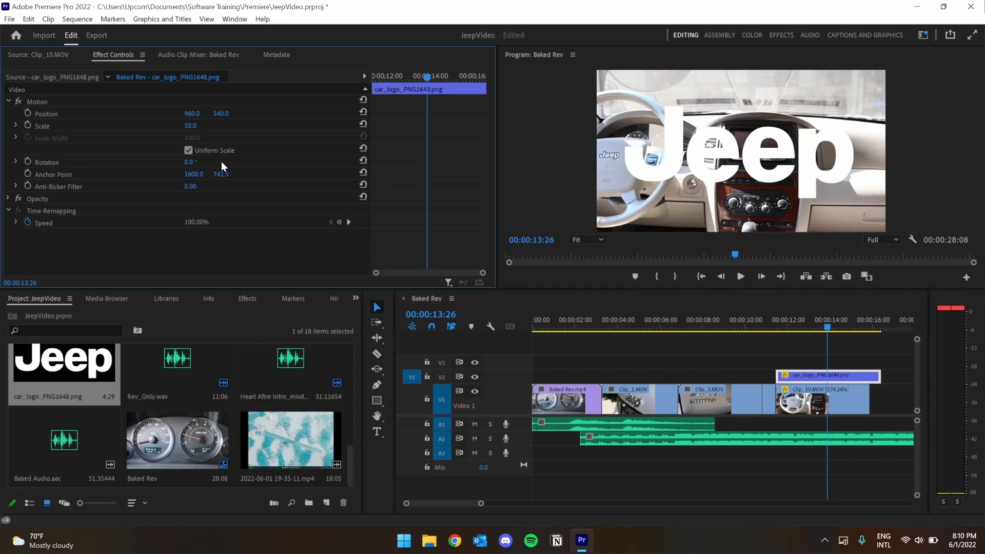
mouse_move(50, 178)
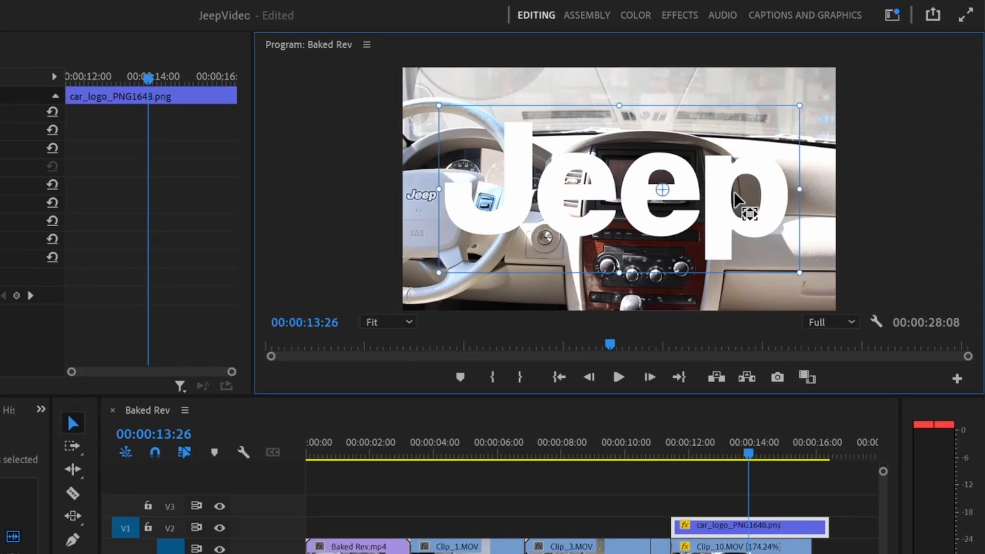
mouse_move(749, 218)
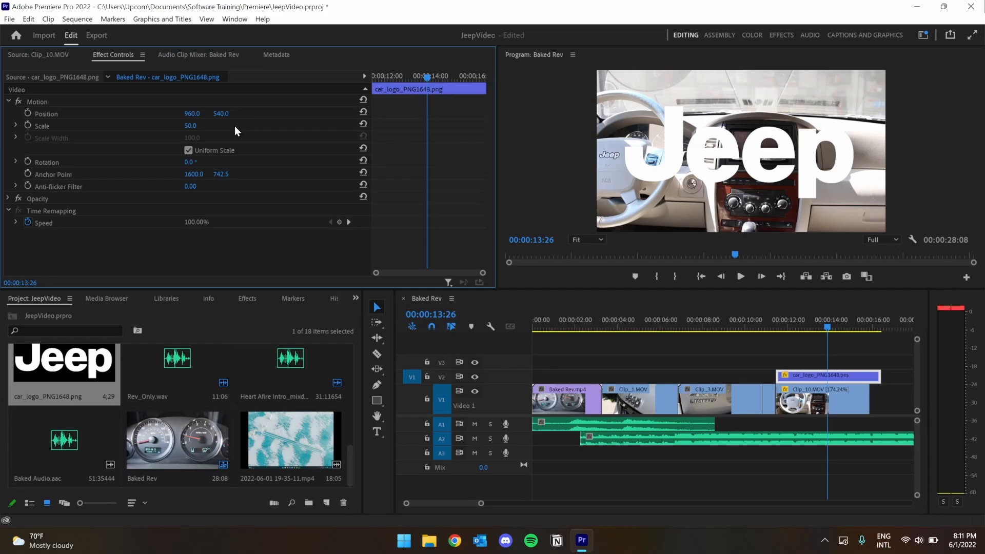
mouse_move(213, 134)
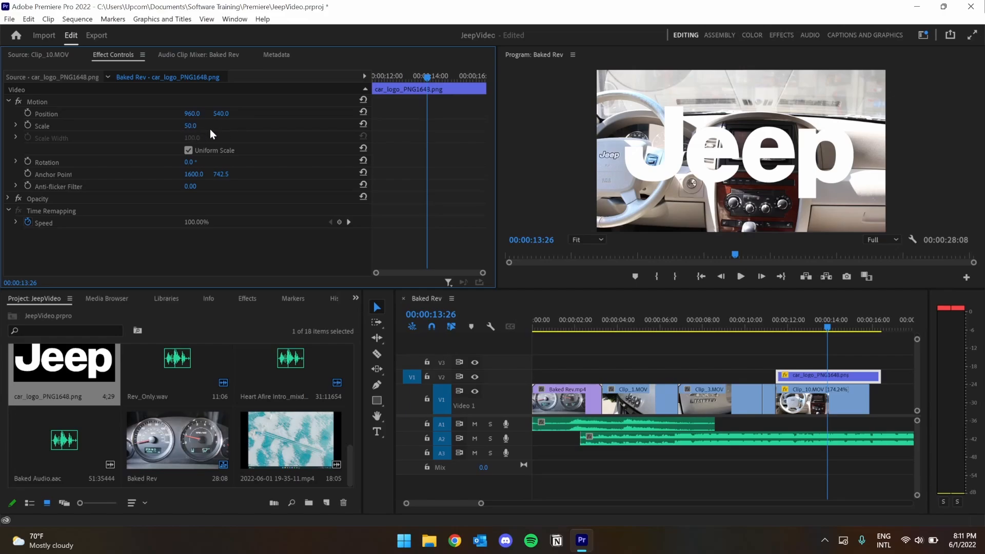
mouse_move(144, 144)
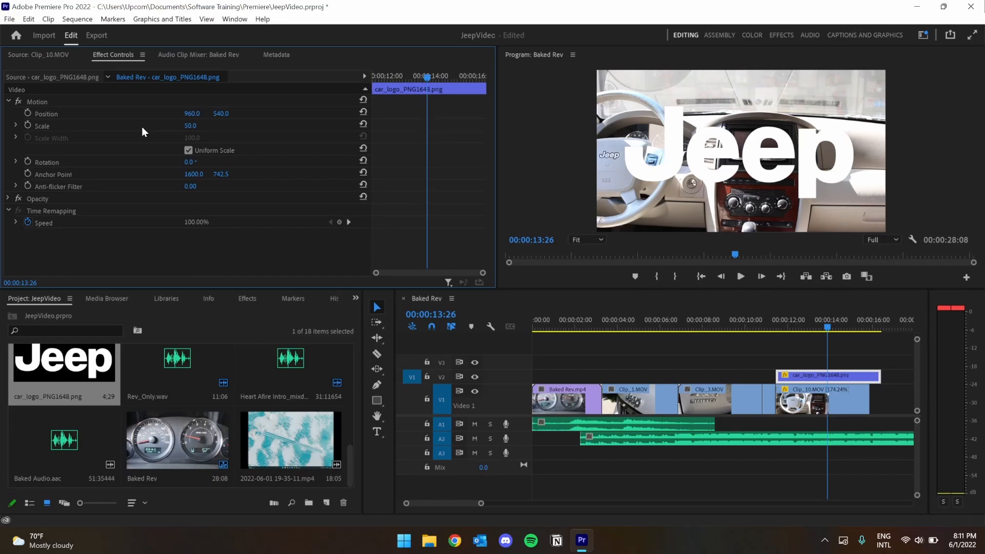
mouse_move(60, 105)
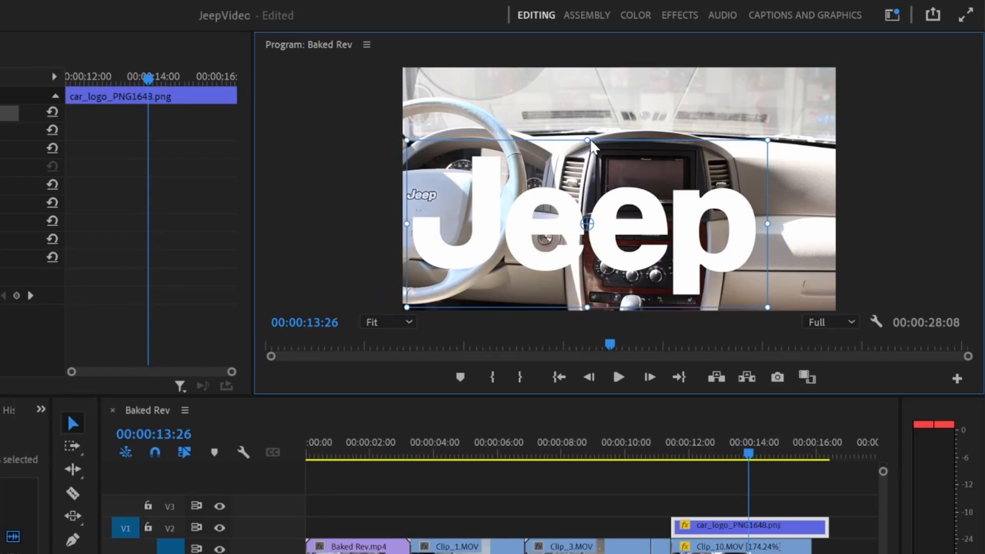
Shrink the Jeep logo further by its bounding-box handle in the Program Monitor
left_click_drag(585, 139, 588, 162)
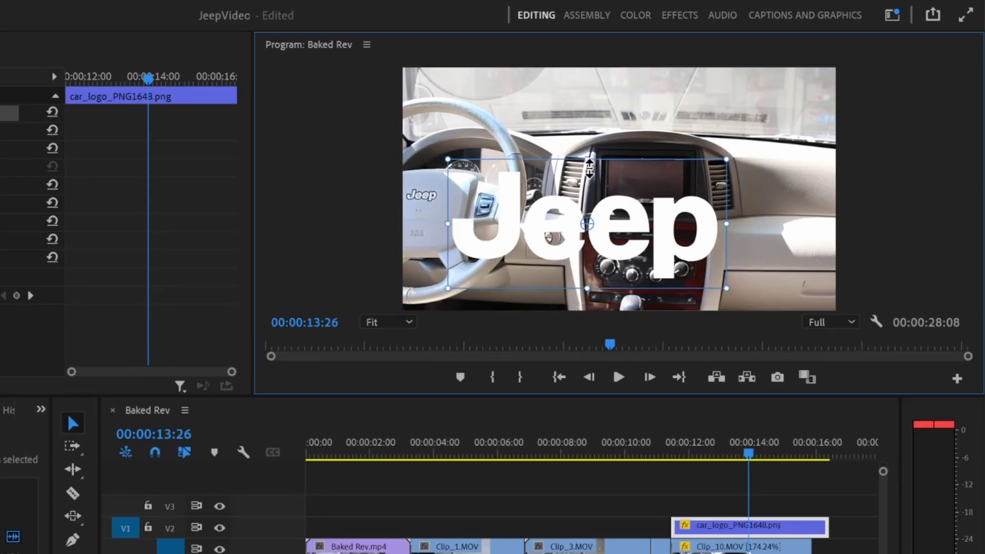